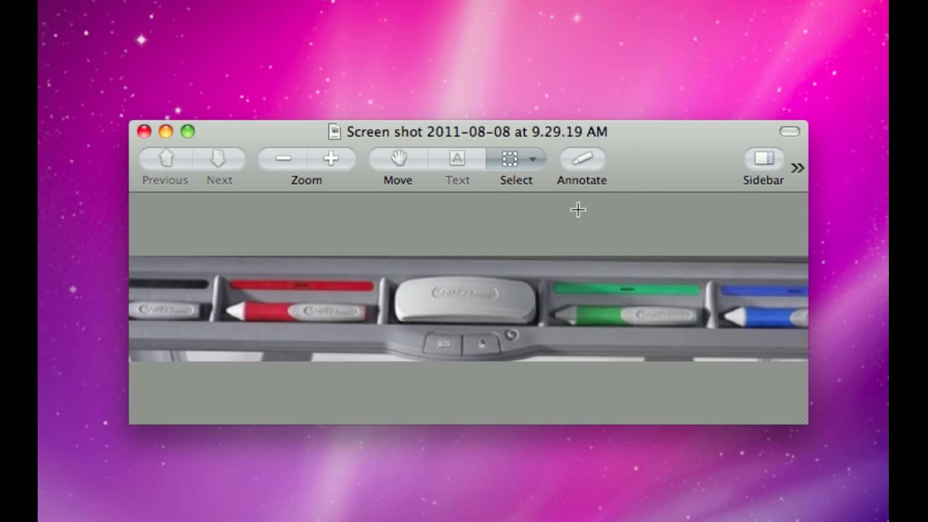
pyautogui.moveTo(476, 326)
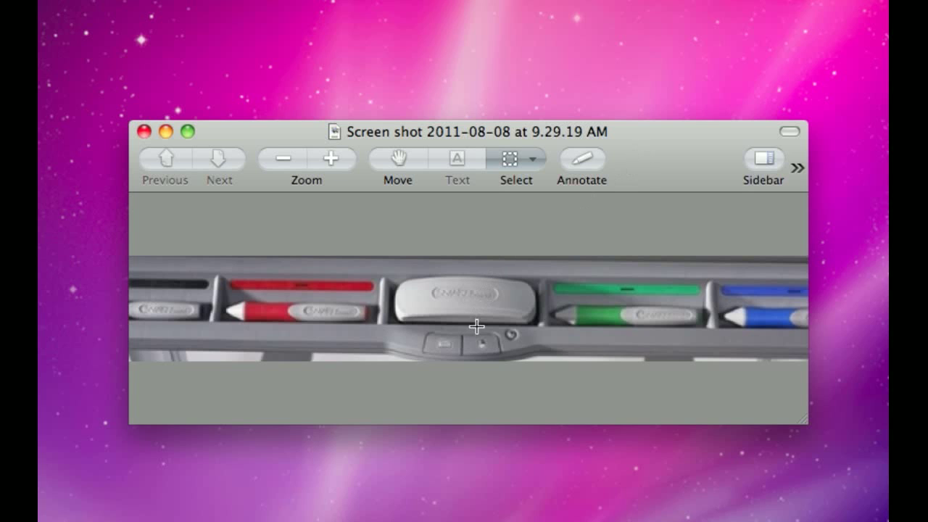
pyautogui.moveTo(453, 343)
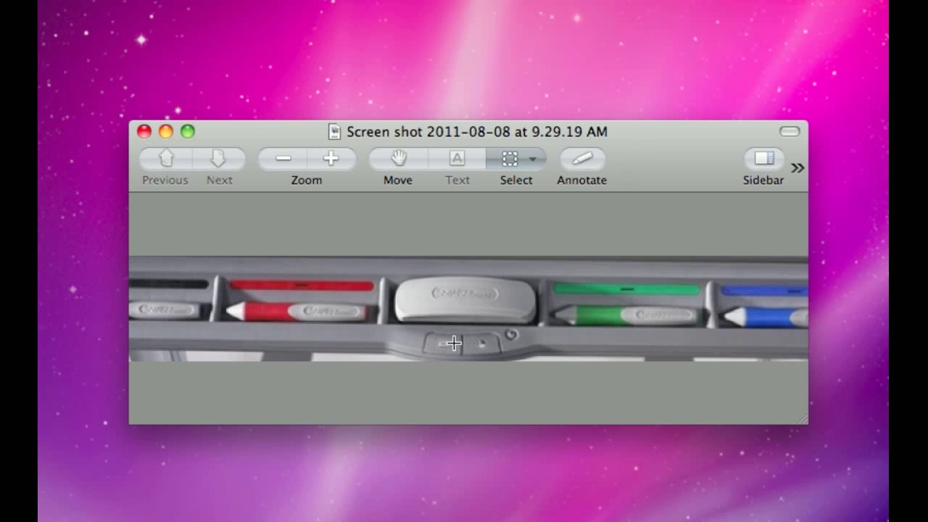
pyautogui.moveTo(458, 350)
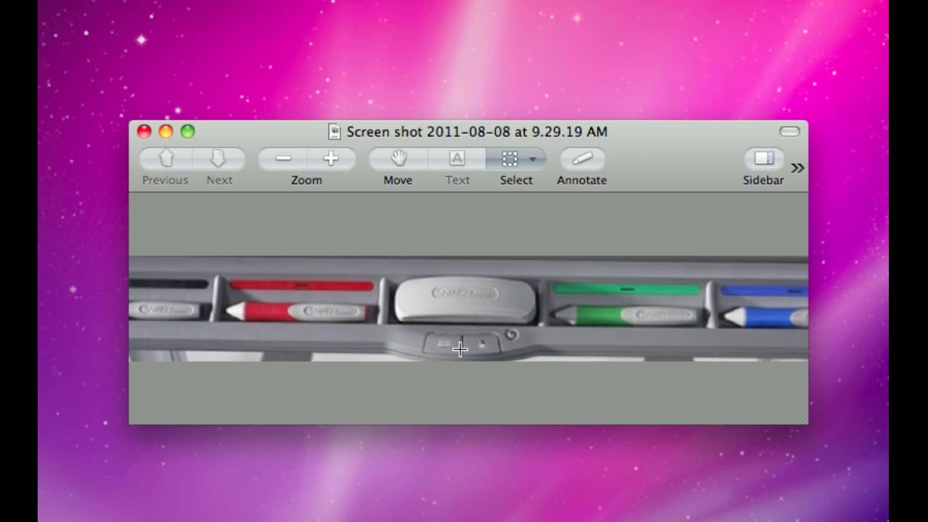
pyautogui.moveTo(487, 346)
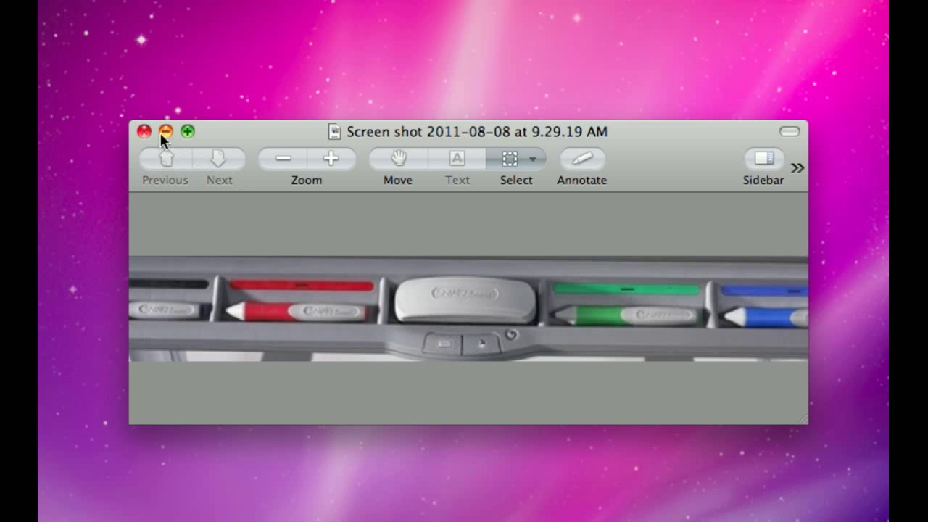
# Minimize the pen-tray screenshot and open the 3.16.42 PM calibration-target screenshot in place.
pyautogui.click(144, 131)
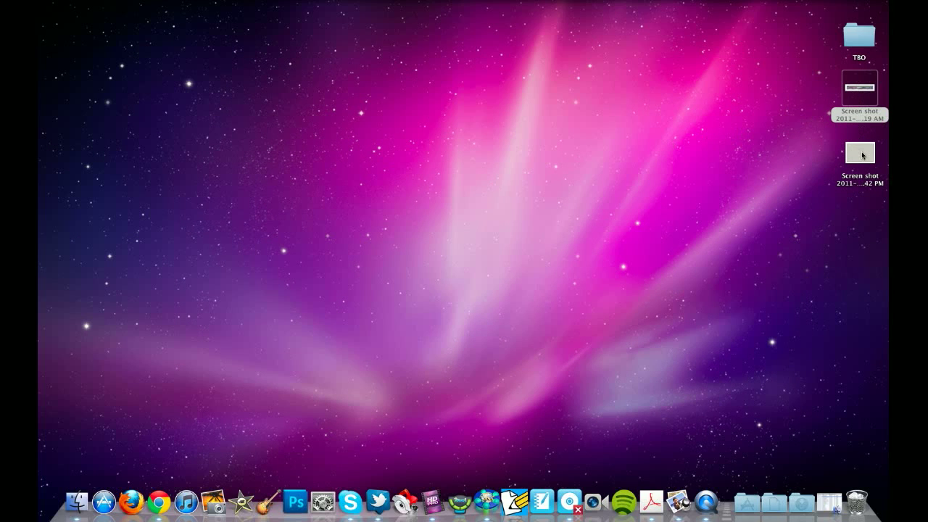
pyautogui.doubleClick(859, 153)
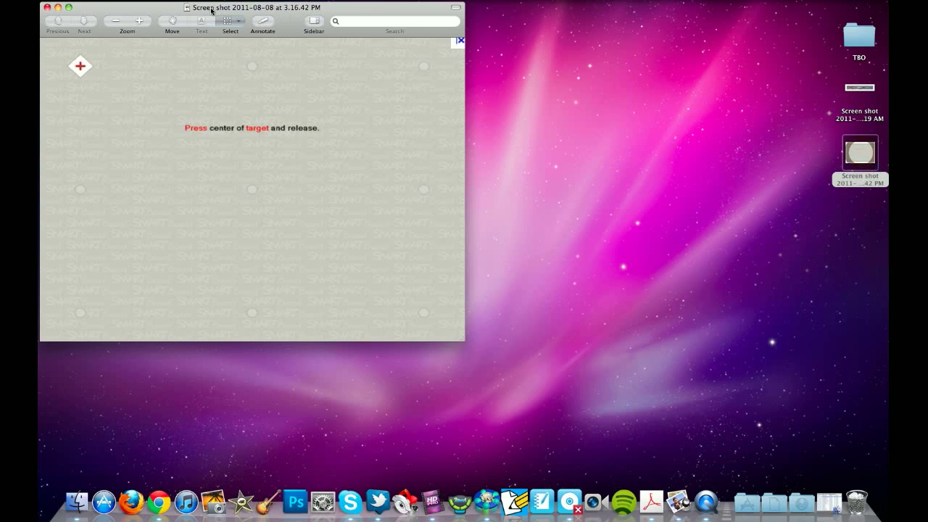
pyautogui.moveTo(253, 7); pyautogui.dragTo(486, 55)
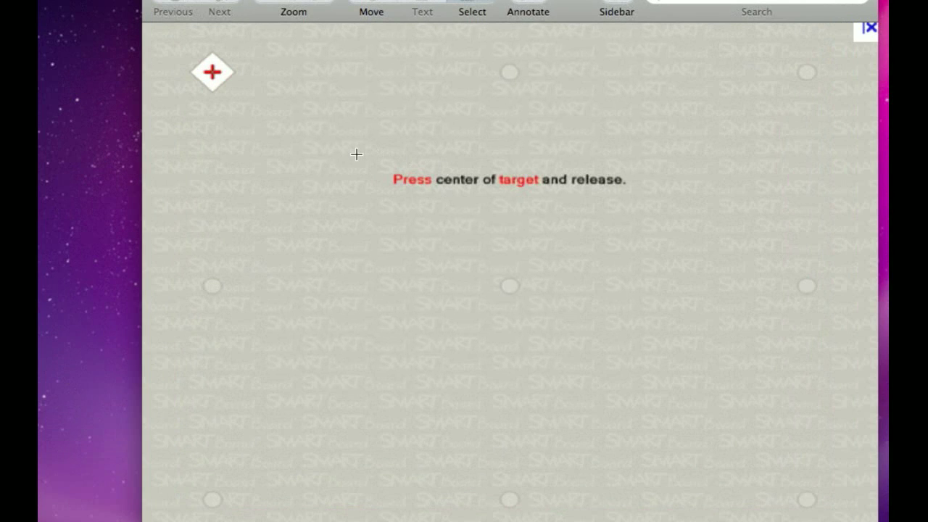
pyautogui.moveTo(348, 159)
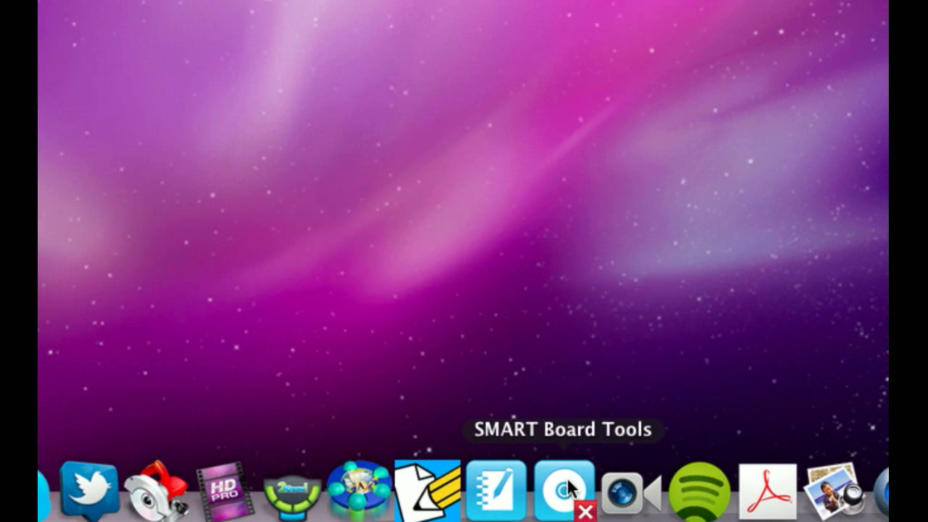
# Launch SMART Board Tools from the Dock to reach the Orient/Align control panel.
pyautogui.click(564, 489)
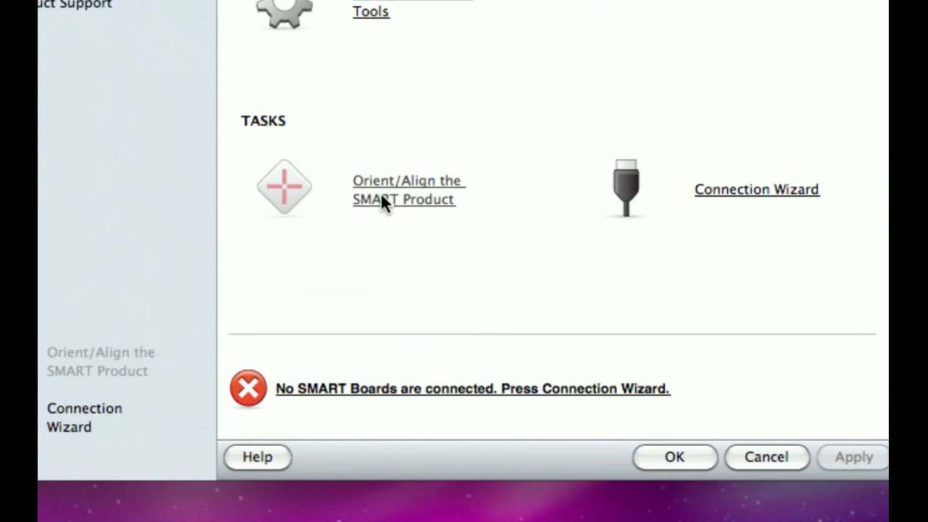
pyautogui.moveTo(390, 214)
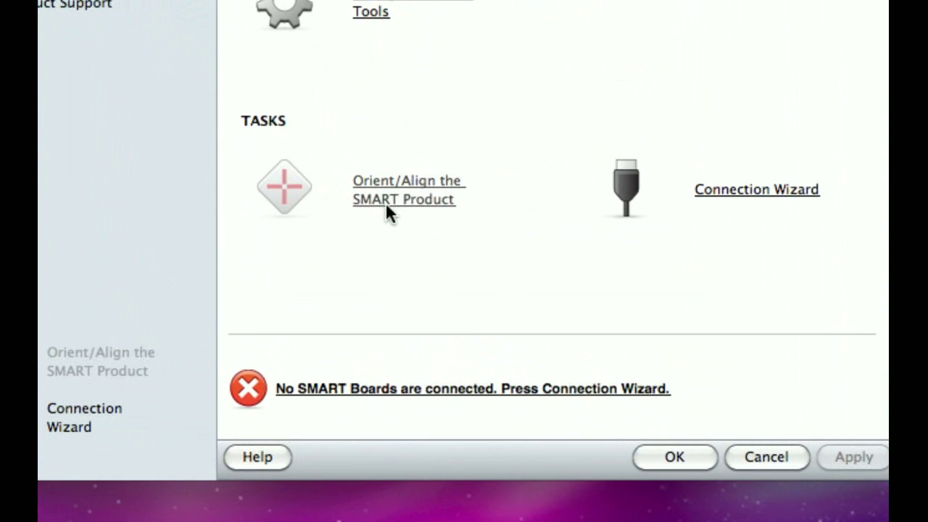
pyautogui.moveTo(392, 189)
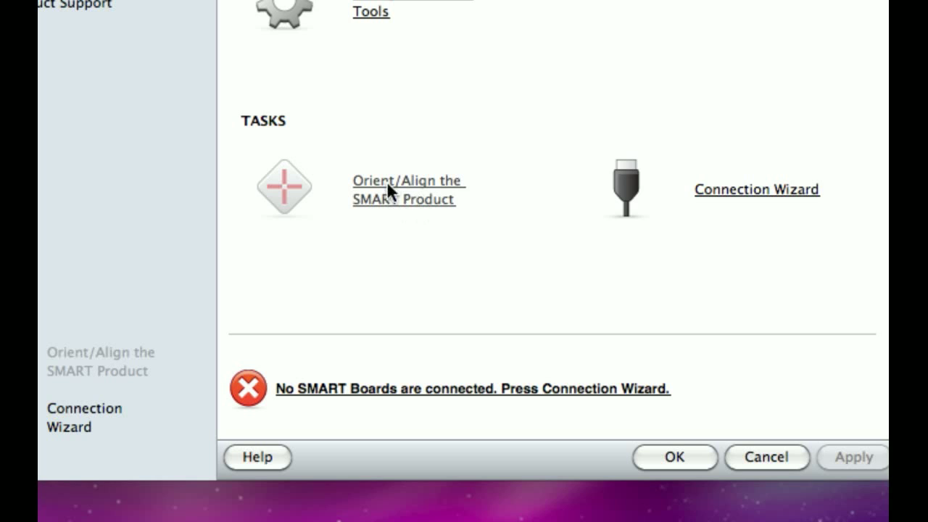
pyautogui.moveTo(404, 207)
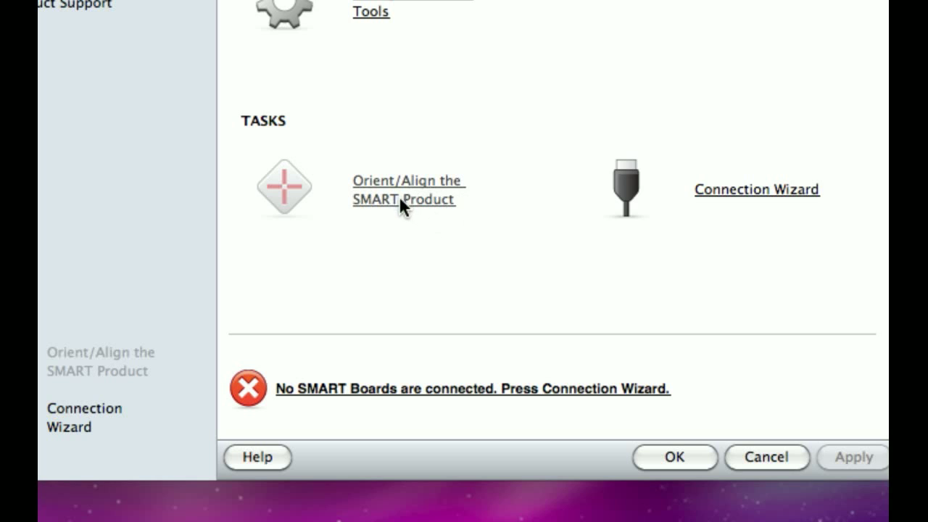
pyautogui.moveTo(419, 205)
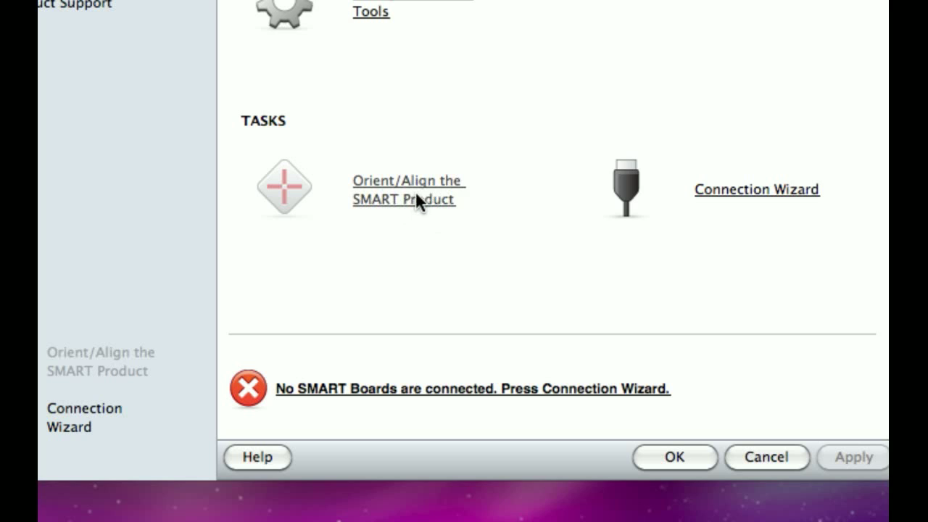
pyautogui.moveTo(426, 224)
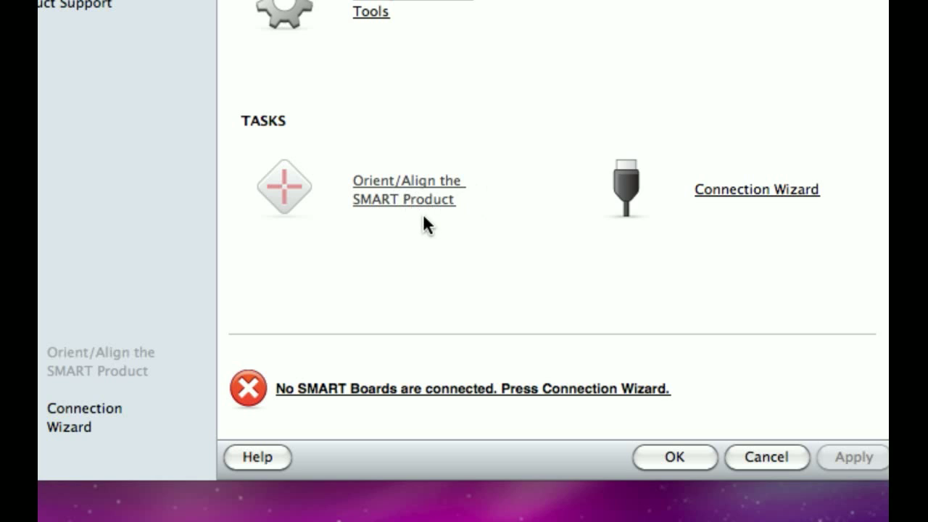